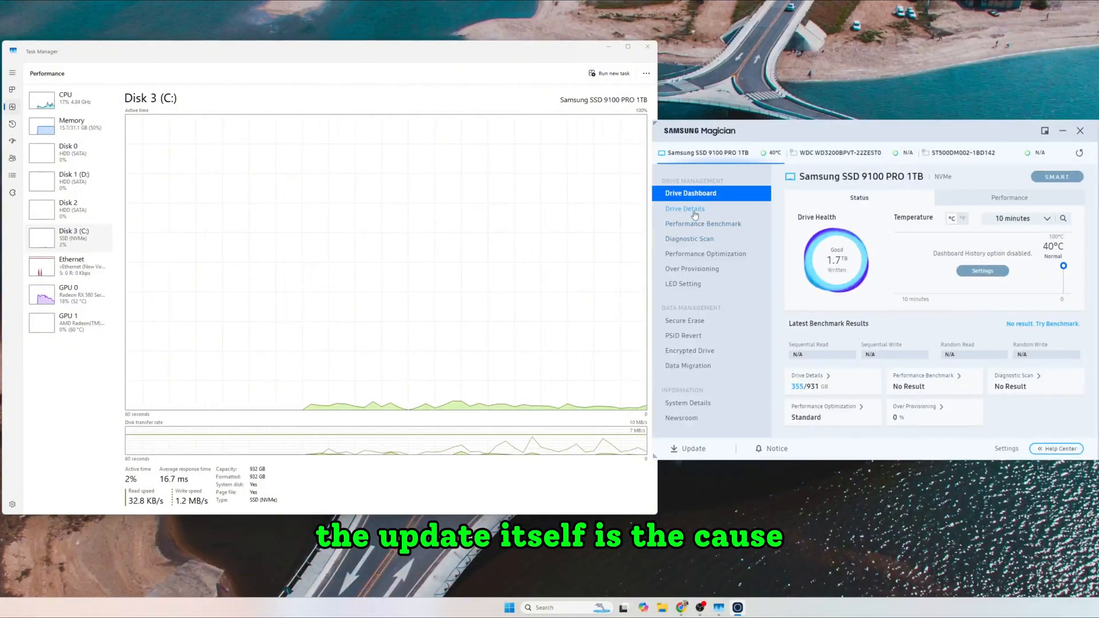
Show the Drive Details page for the Samsung SSD 9100 PRO 1TB with serial, firmware and volume usage
click(685, 208)
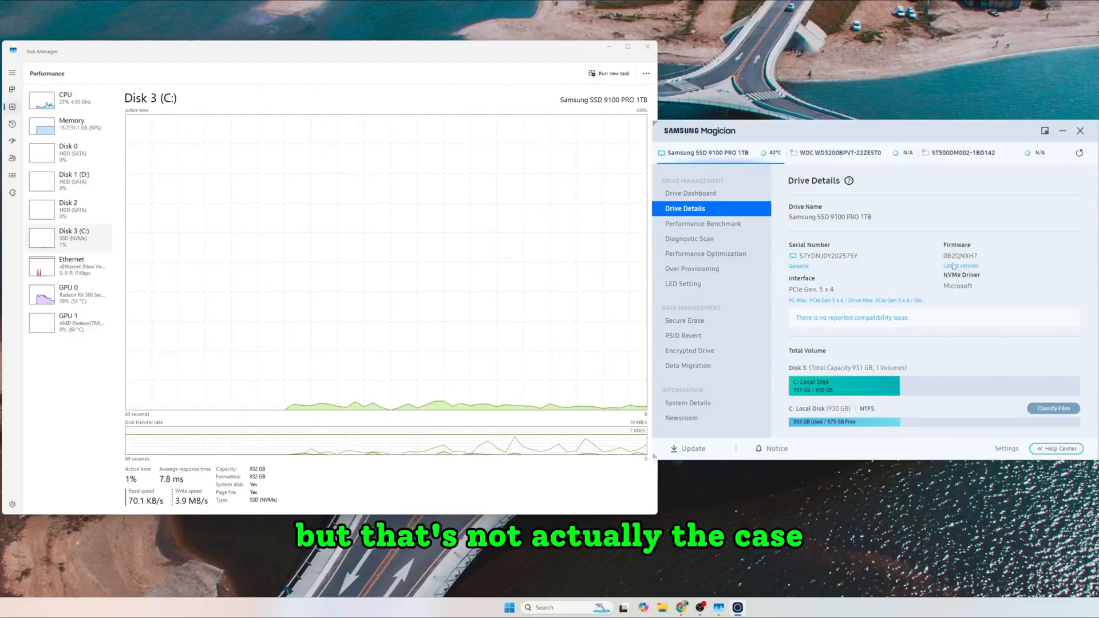